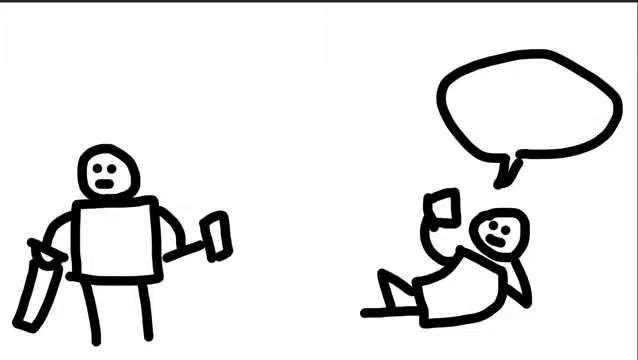
type("#Ba")
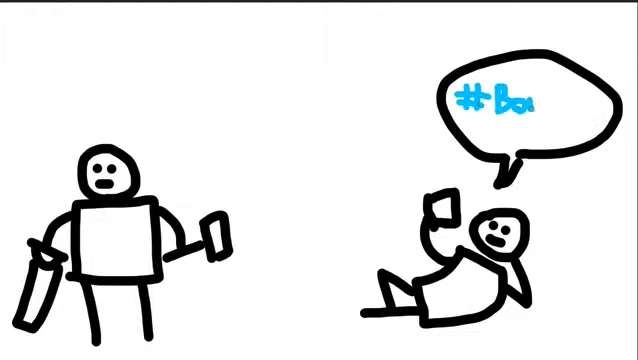